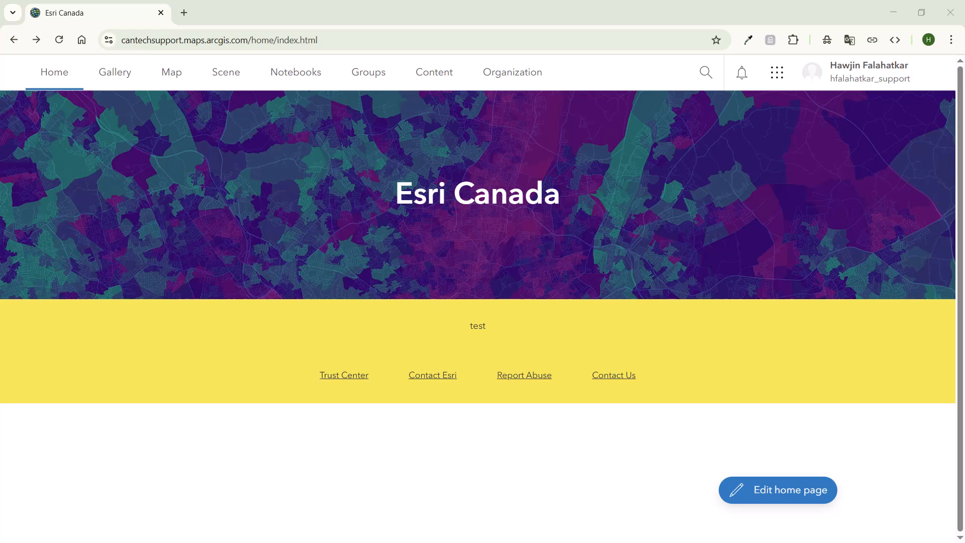
mouse_move(511, 72)
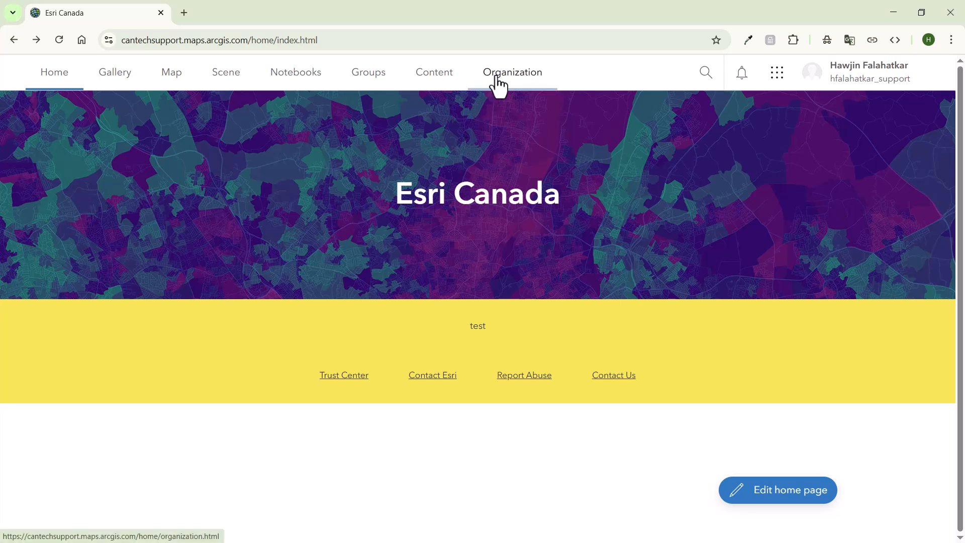
Step: Open the organization's Status dashboard showing 21,815.39 credits remaining and credit utilization
left_click(512, 72)
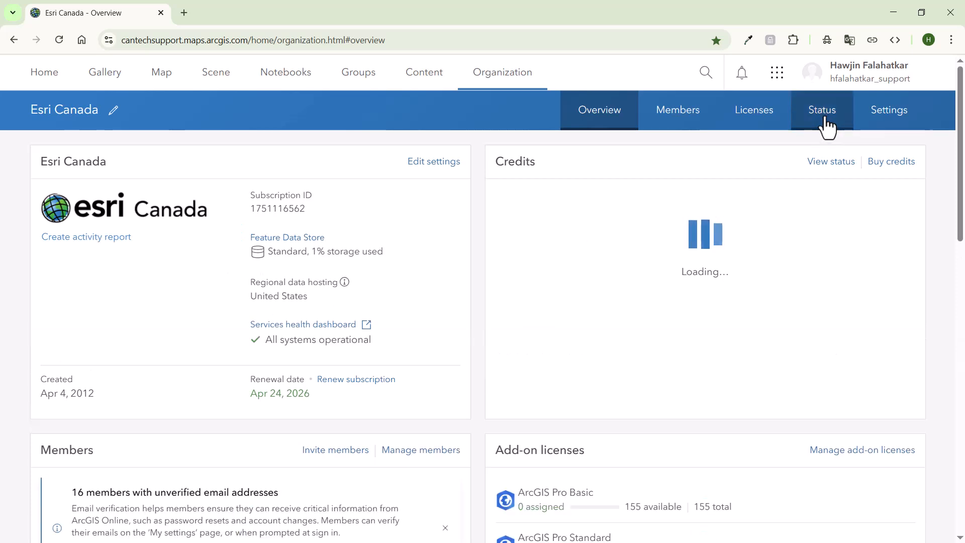
left_click(822, 110)
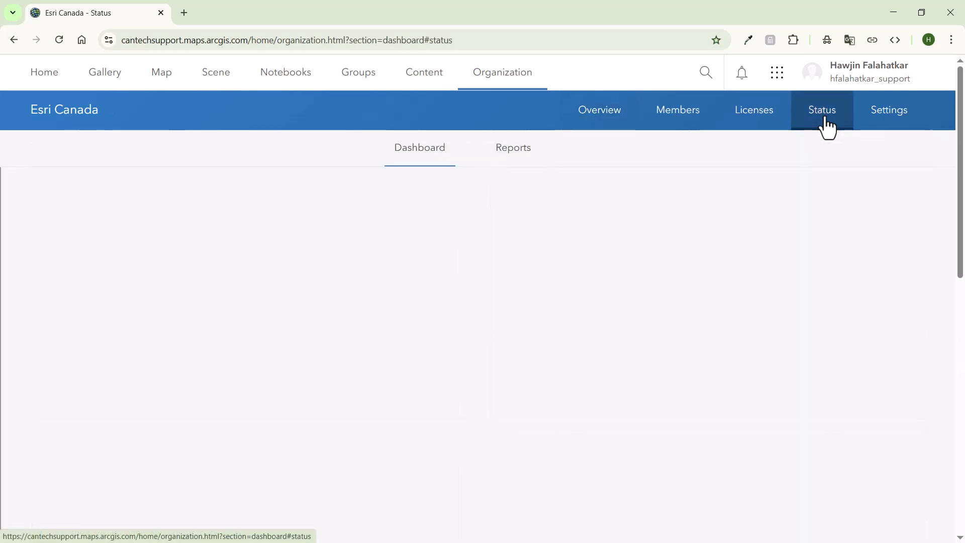
left_click(822, 110)
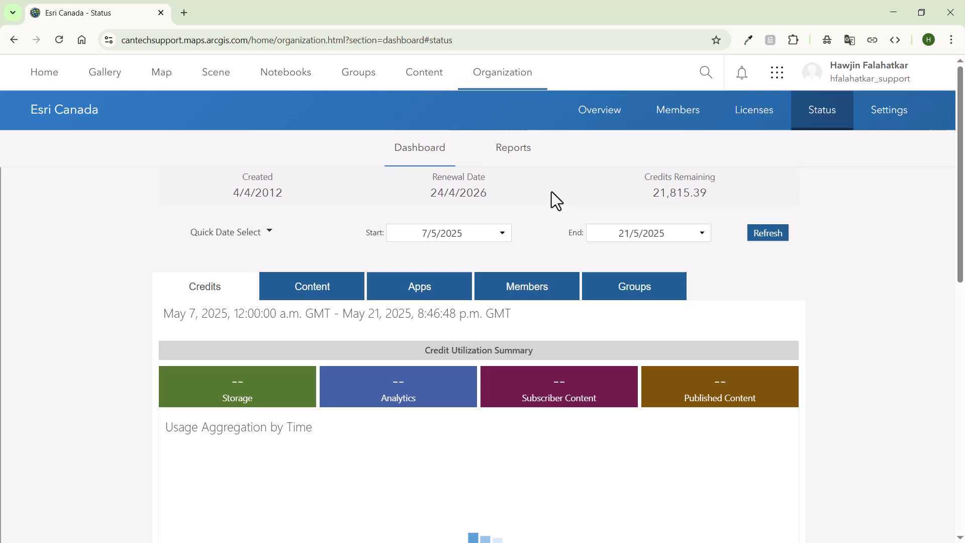
Step: From Reports, create a single Item report for the organization
left_click(513, 147)
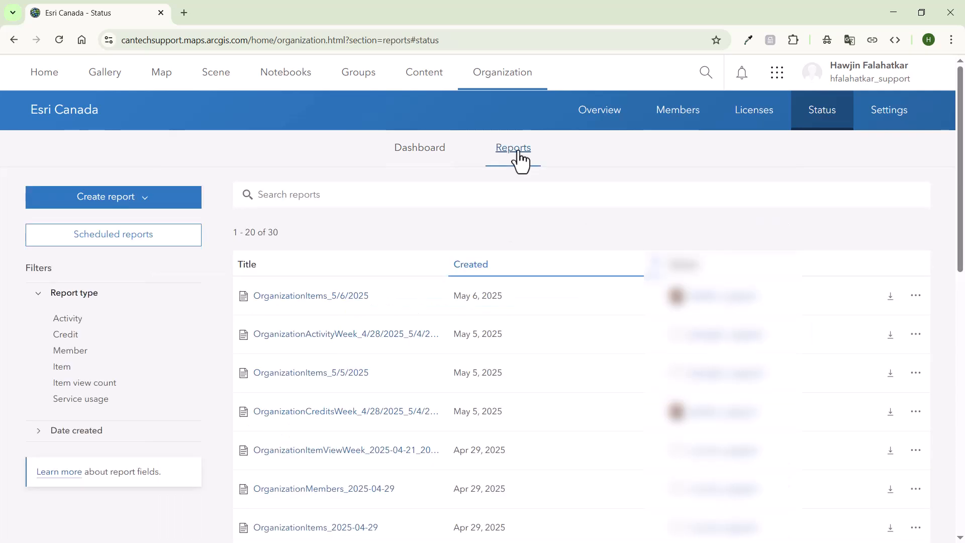
mouse_move(113, 196)
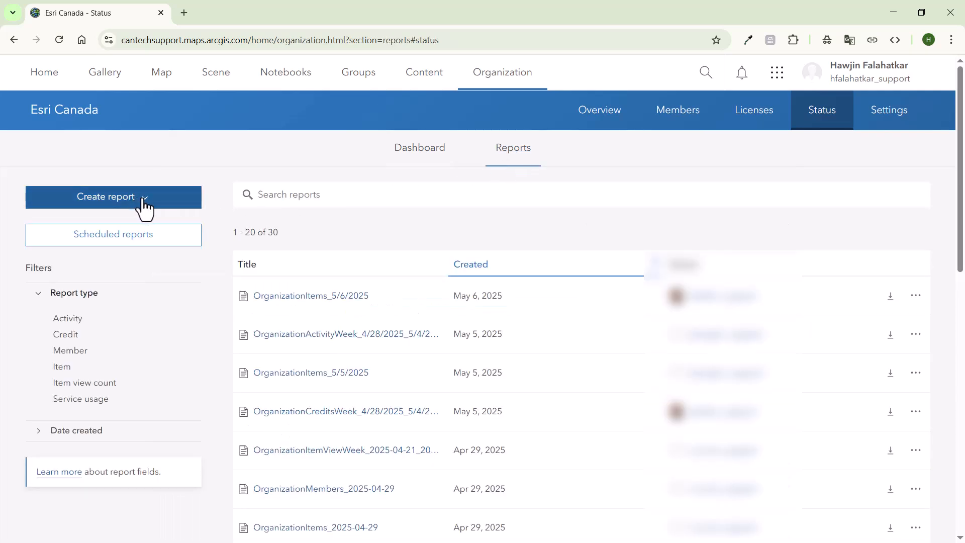
left_click(113, 196)
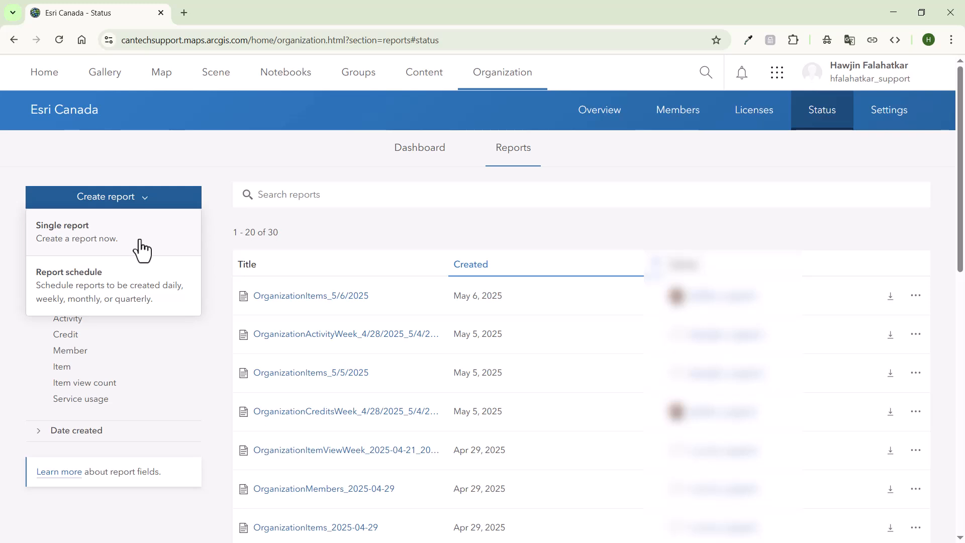
left_click(61, 225)
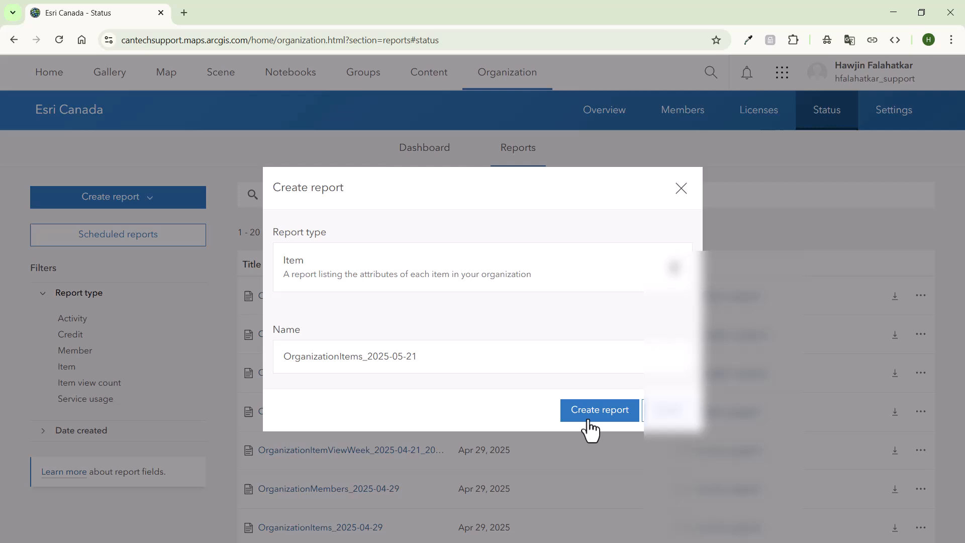
left_click(598, 410)
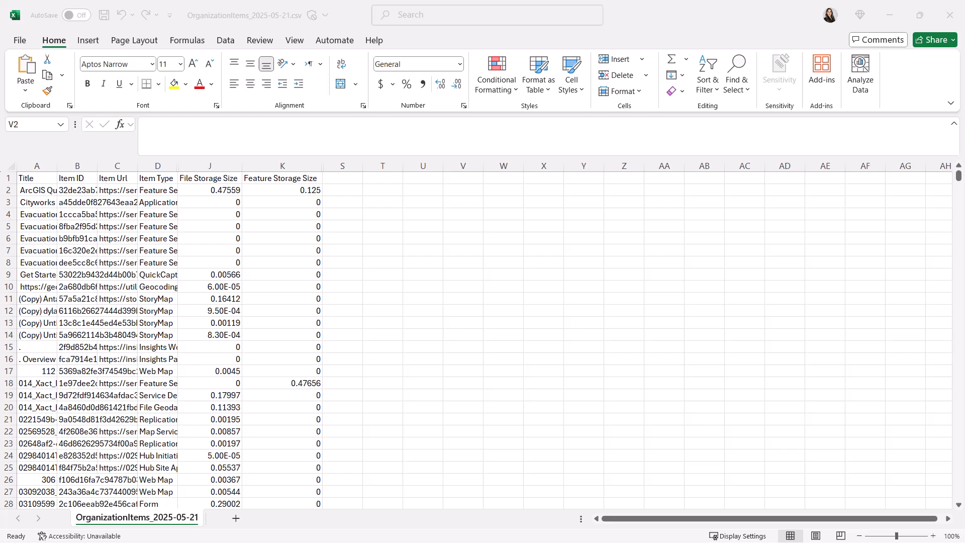
Step: Add Monthly File, Feature and Total Credits headers in S1:U1 of the item report CSV
left_click(209, 178)
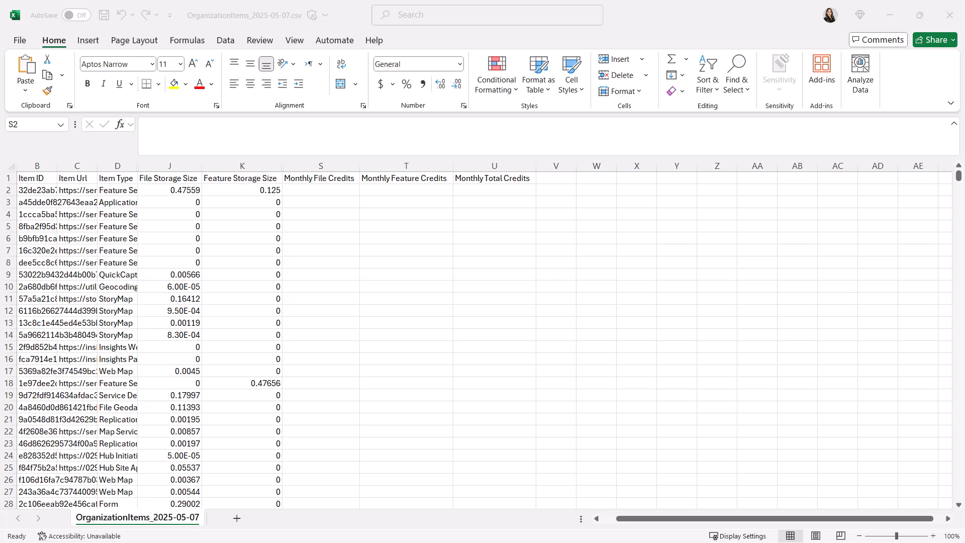
left_click_drag(319, 178, 492, 178)
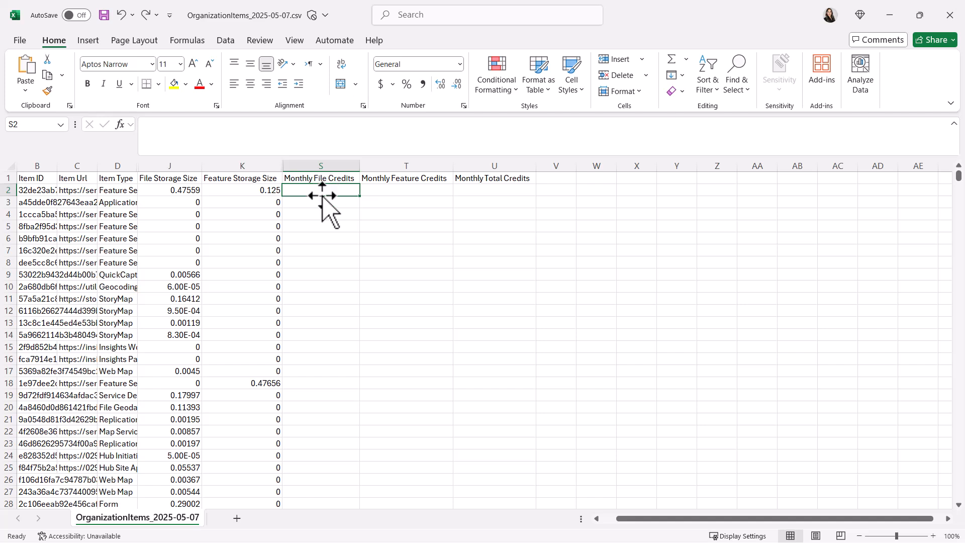
Step: Enter =J2/1024*1.2 in S2 to compute the first item's file credits
type("=")
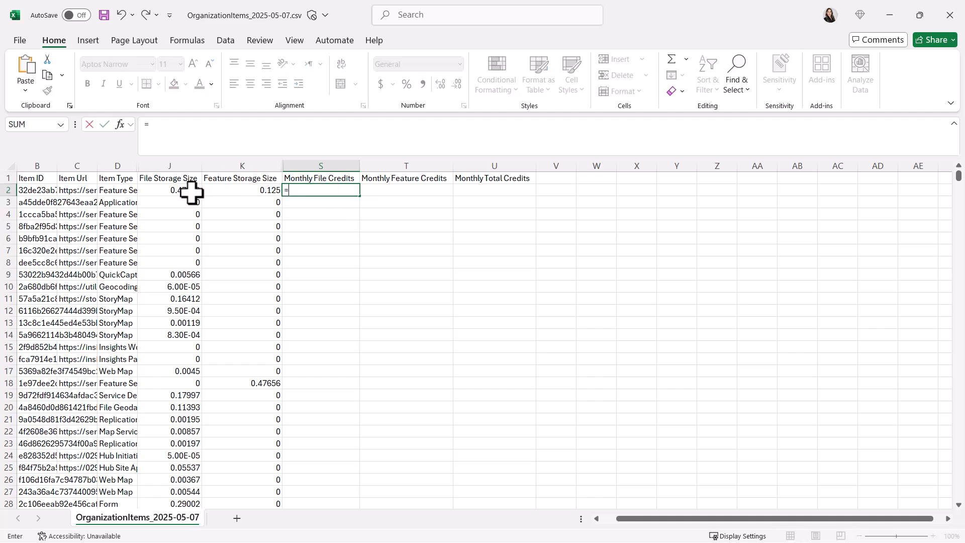
left_click(167, 189)
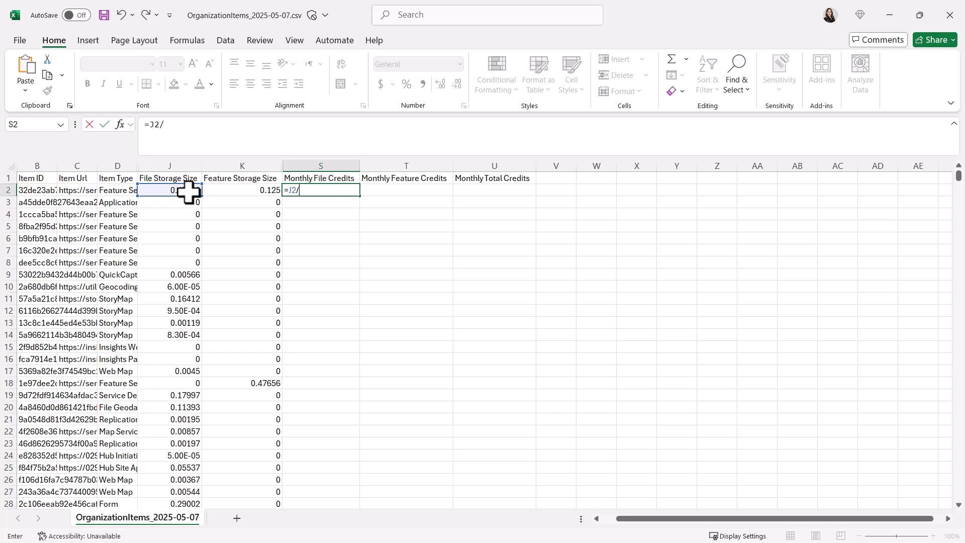
type("1024")
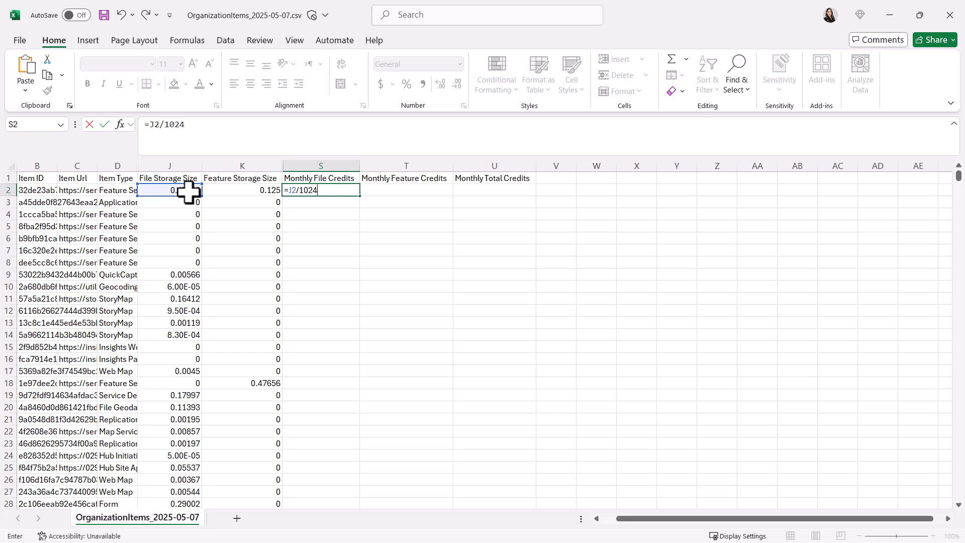
type("*1")
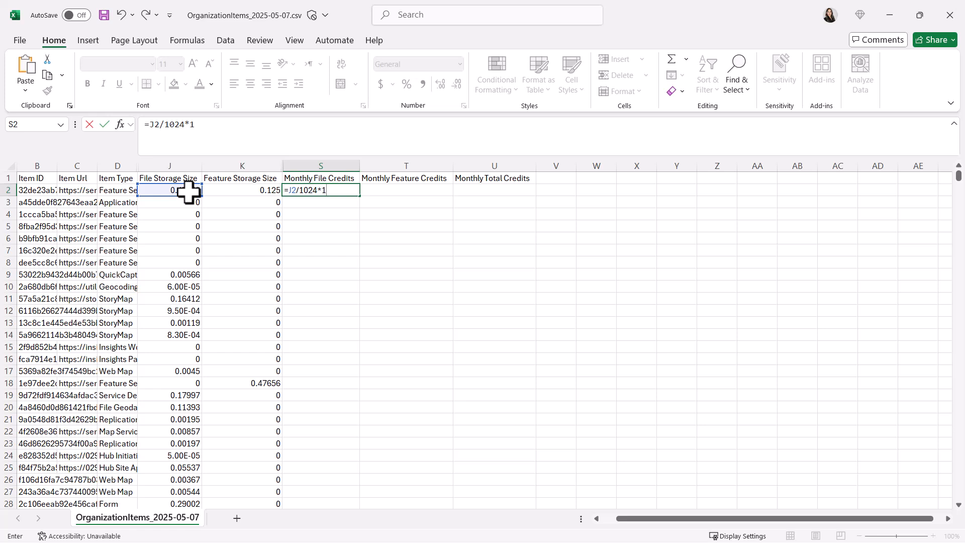
type(".2")
left_click(407, 190)
type("=")
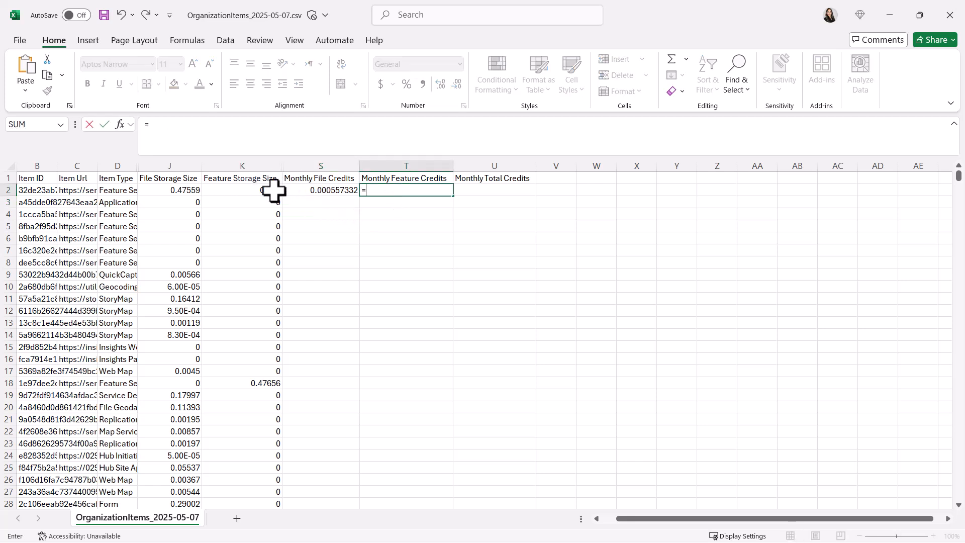
Step: Complete T2 as =K2/10*2.4 so the first item's feature credits show 0.03
left_click(241, 190)
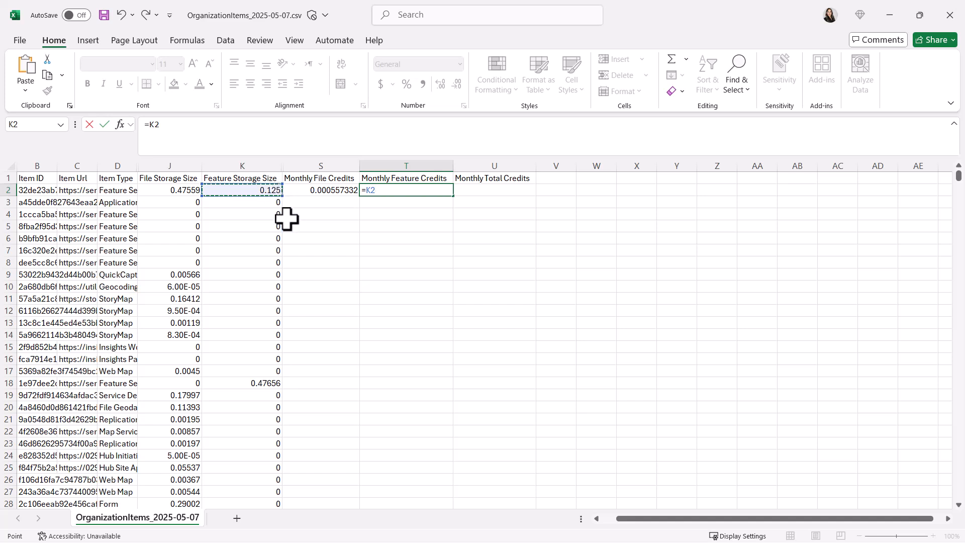
type("/")
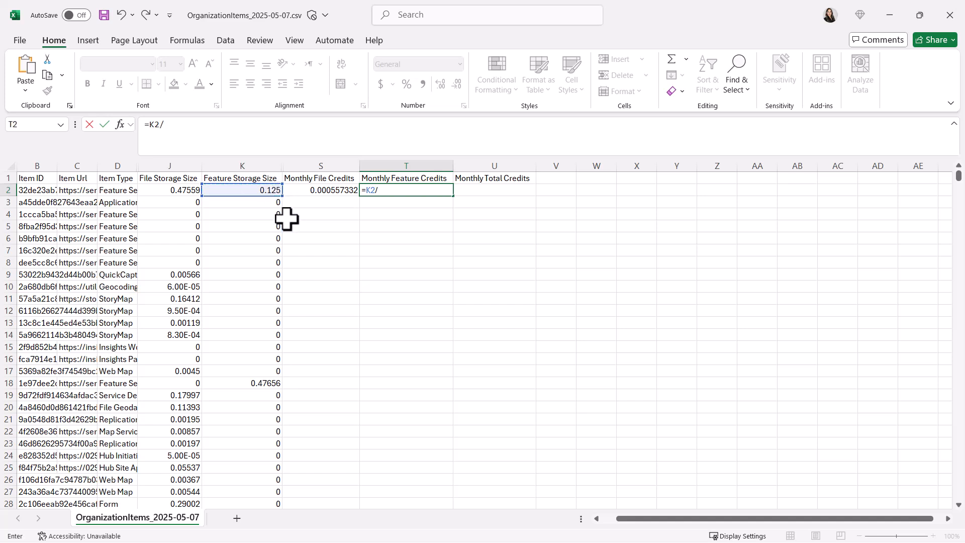
type("10")
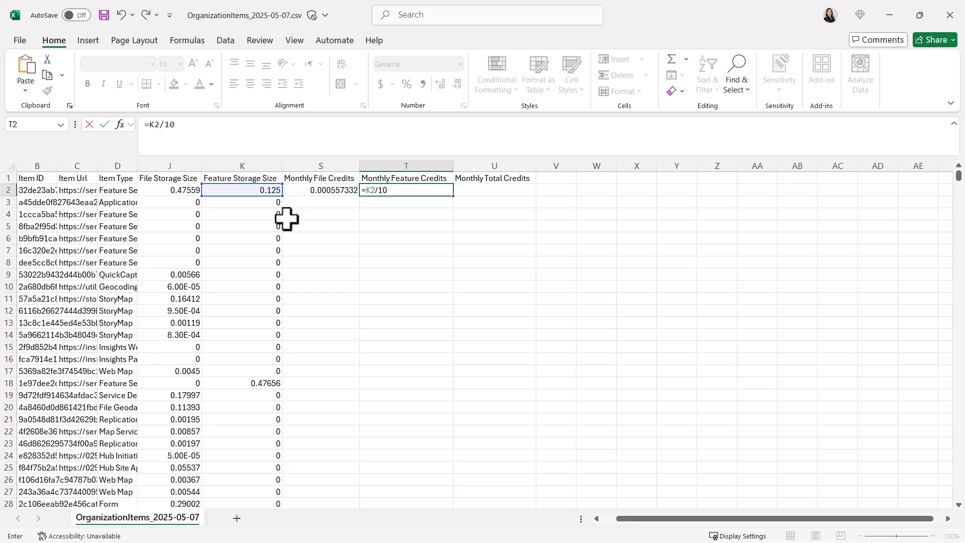
type("*2.")
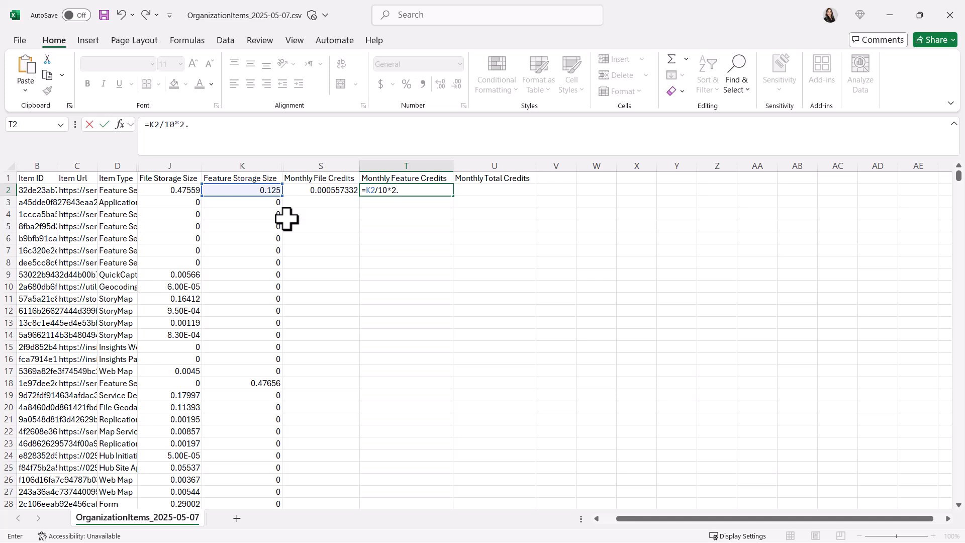
type("4")
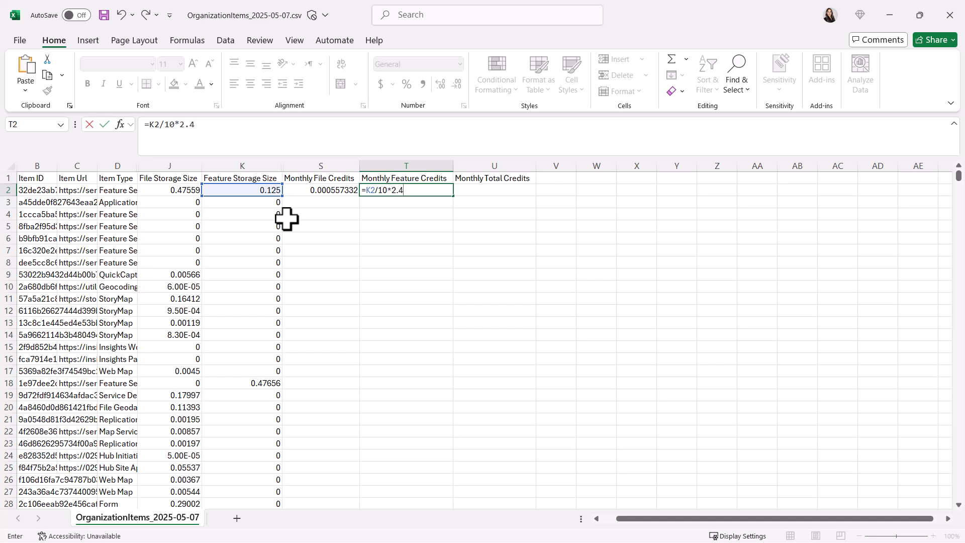
key("enter")
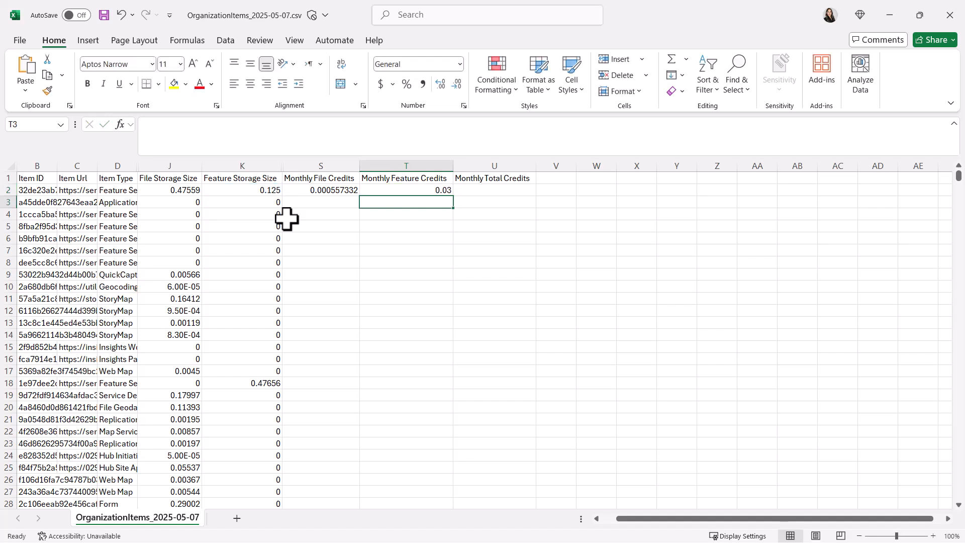
left_click(493, 190)
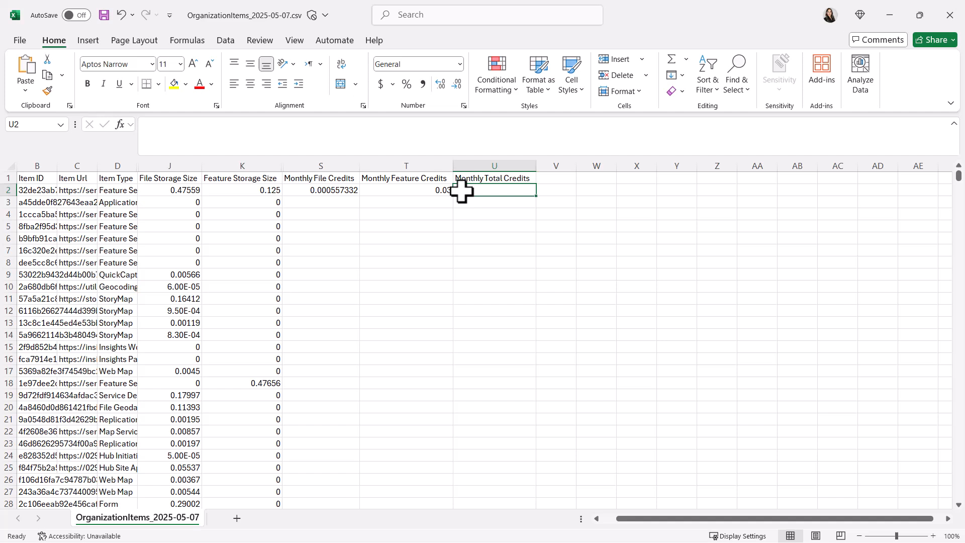
Step: Enter =S2+T2 in U2, totalling 0.030557332 for the first item
type("=")
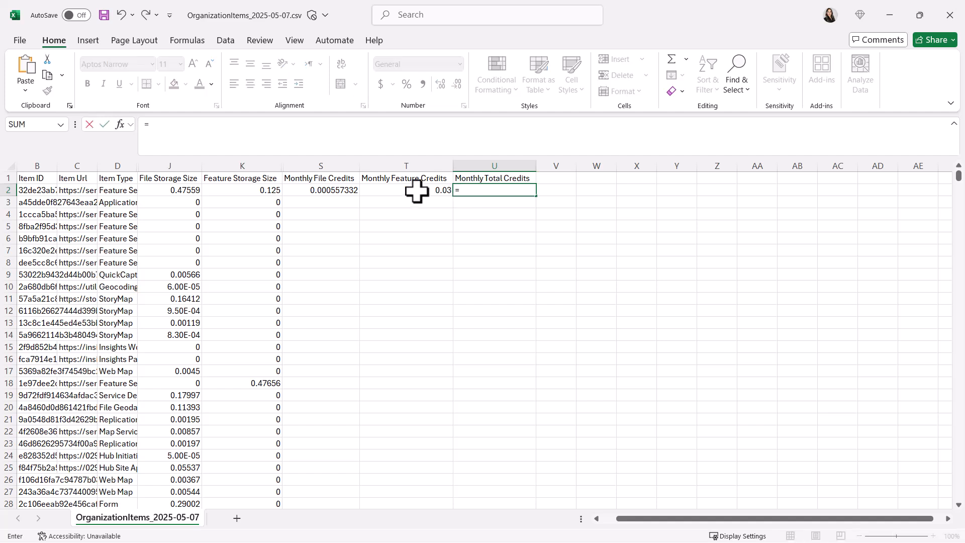
left_click(319, 189)
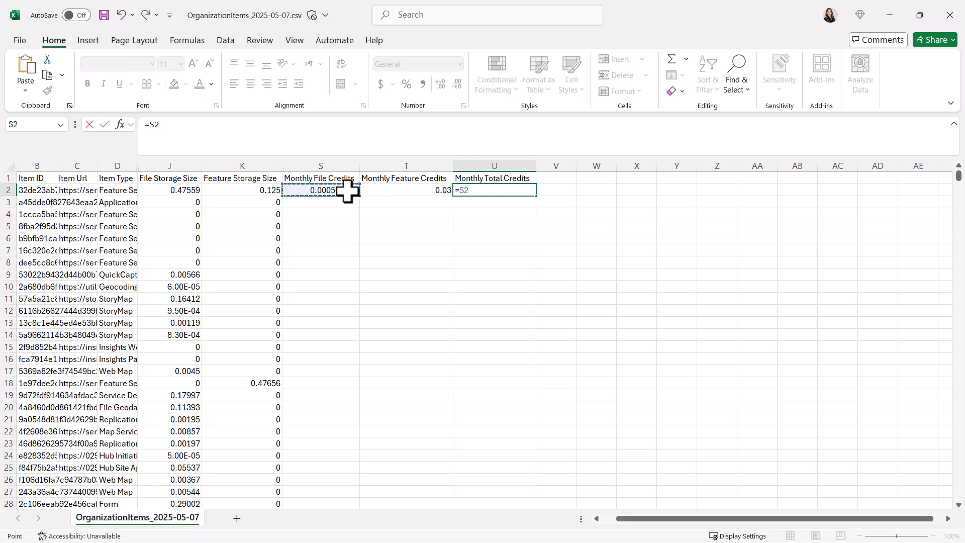
left_click(405, 189)
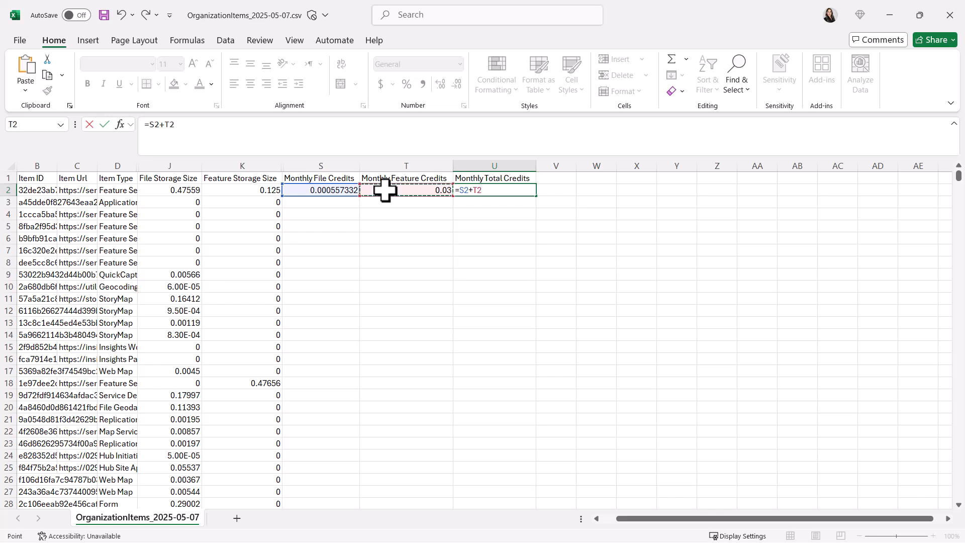
key("enter")
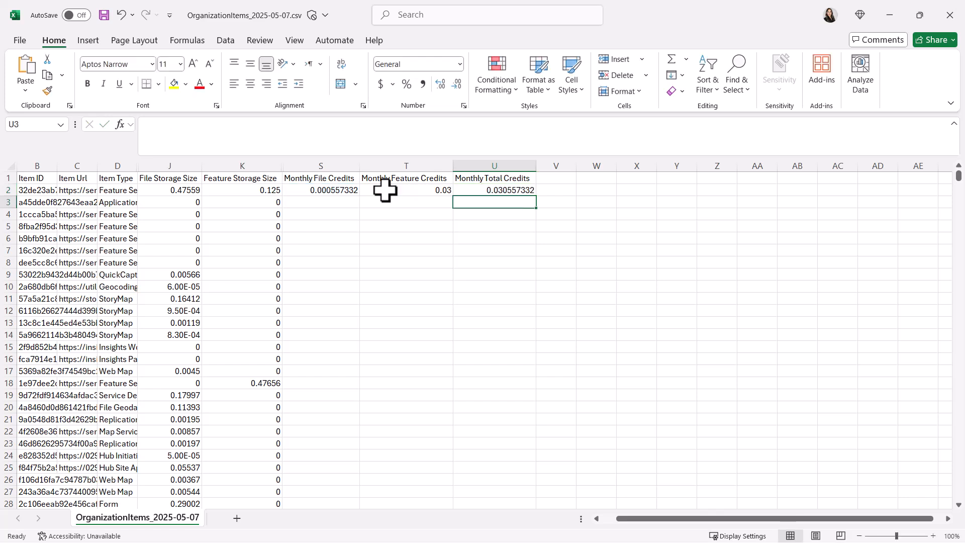
Step: Fill the S2, T2 and U2 credit formulas down through every item row
left_click(320, 189)
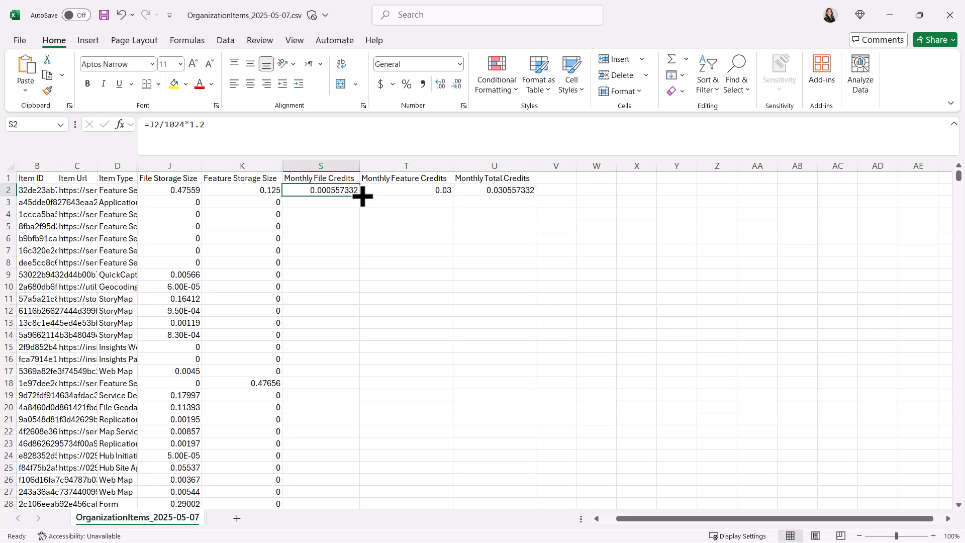
left_click_drag(362, 197, 363, 503)
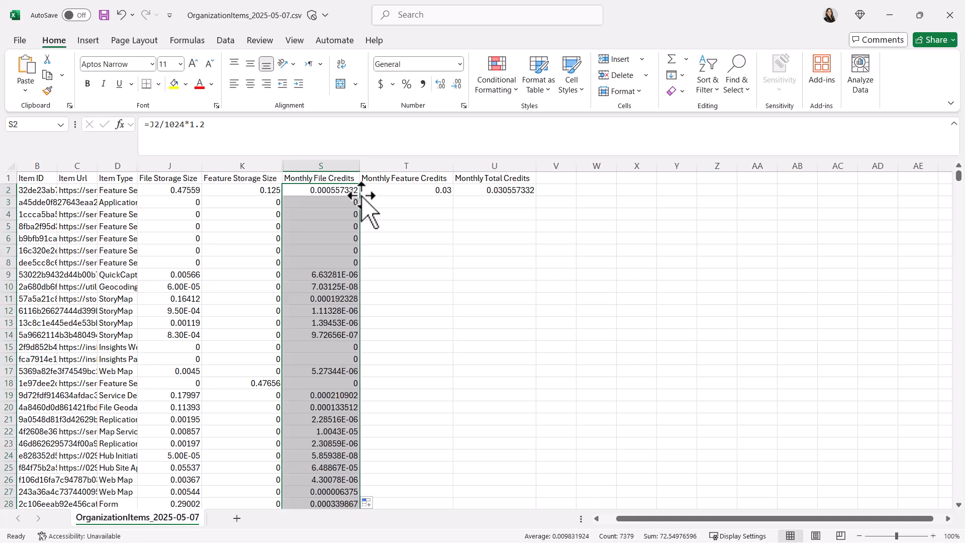
left_click(406, 189)
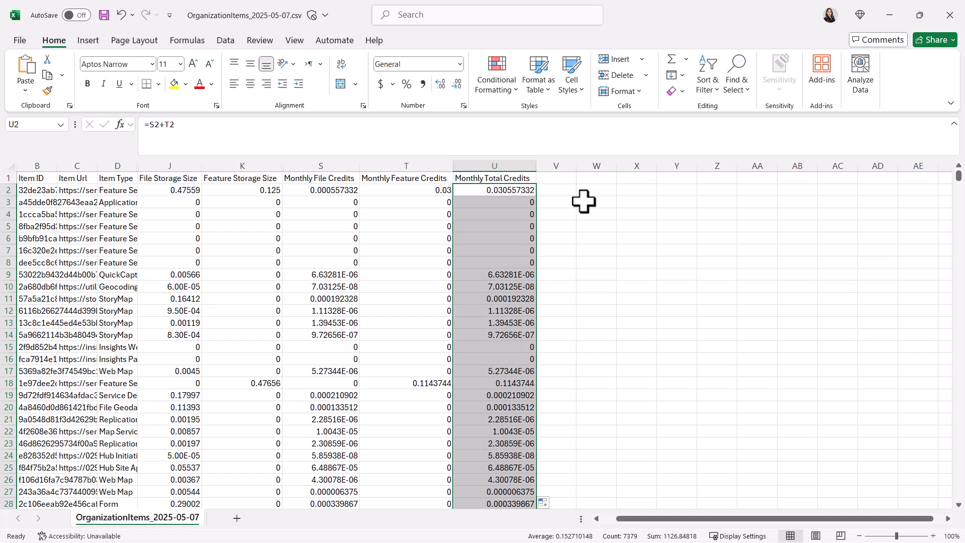
left_click(595, 202)
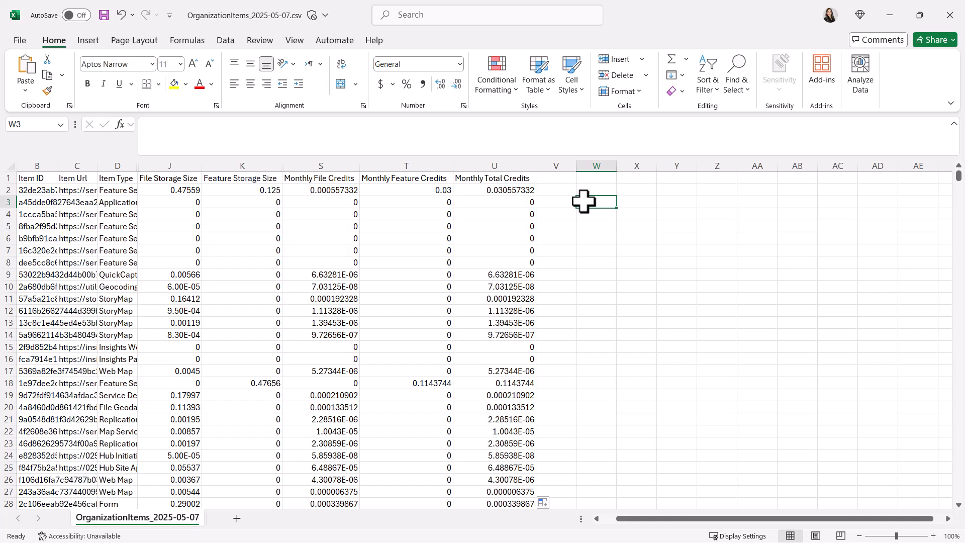
mouse_move(174, 301)
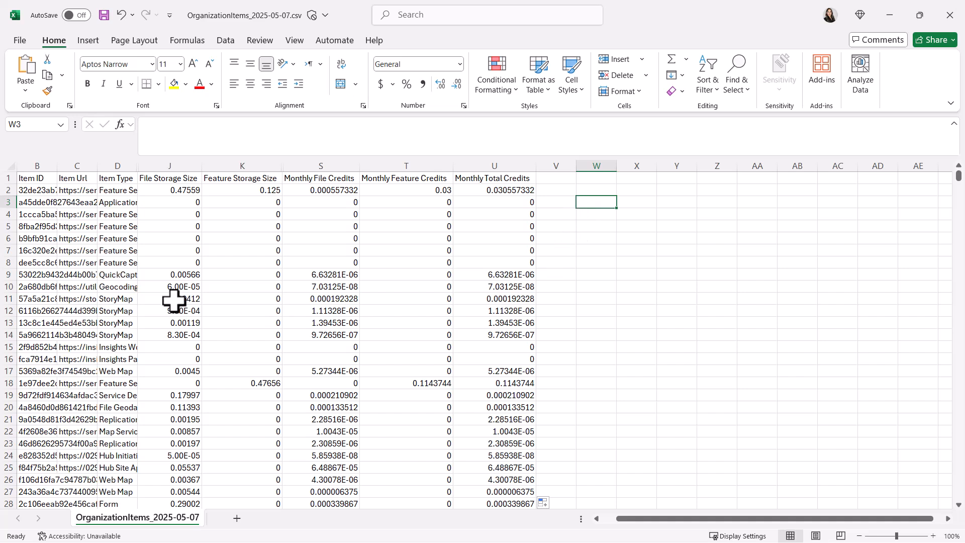